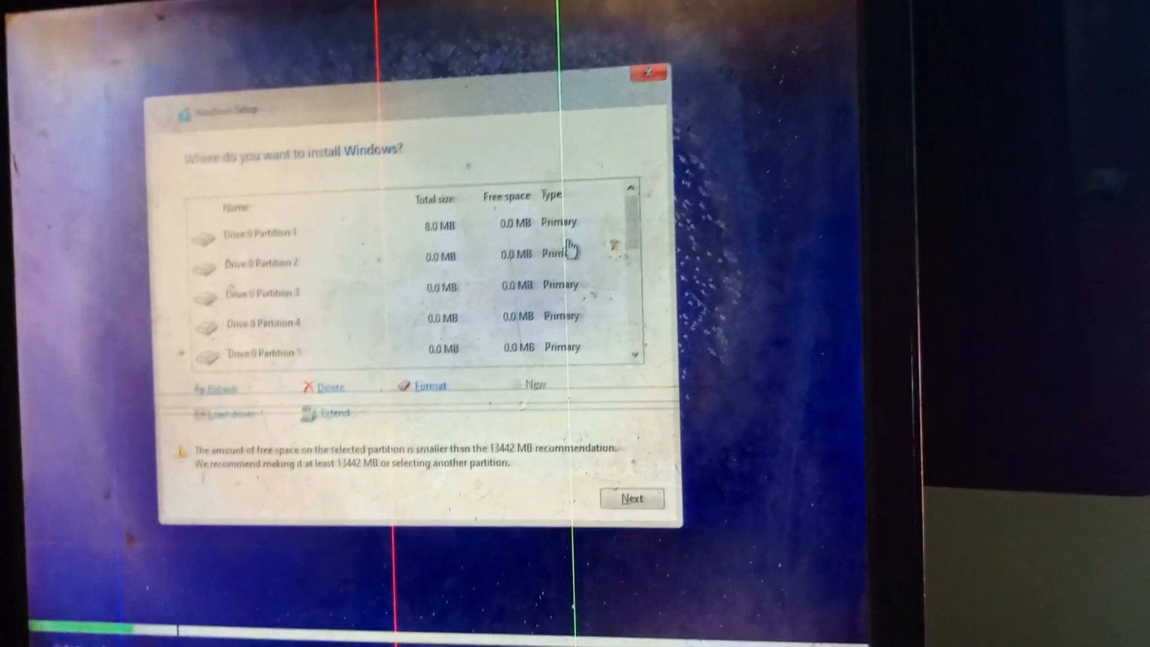
Step: Choose Drive 0 Partition 2 as the install location and start installing Windows there
{"action": "left_click", "coordinate": [332, 386]}
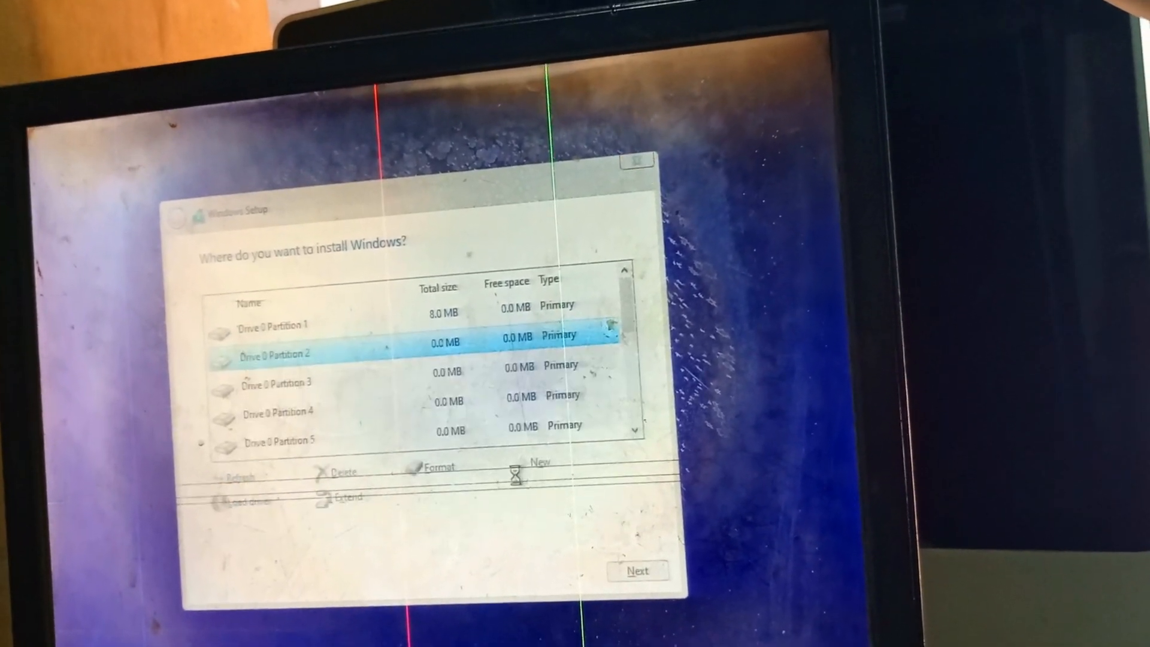
{"action": "left_click", "coordinate": [637, 570]}
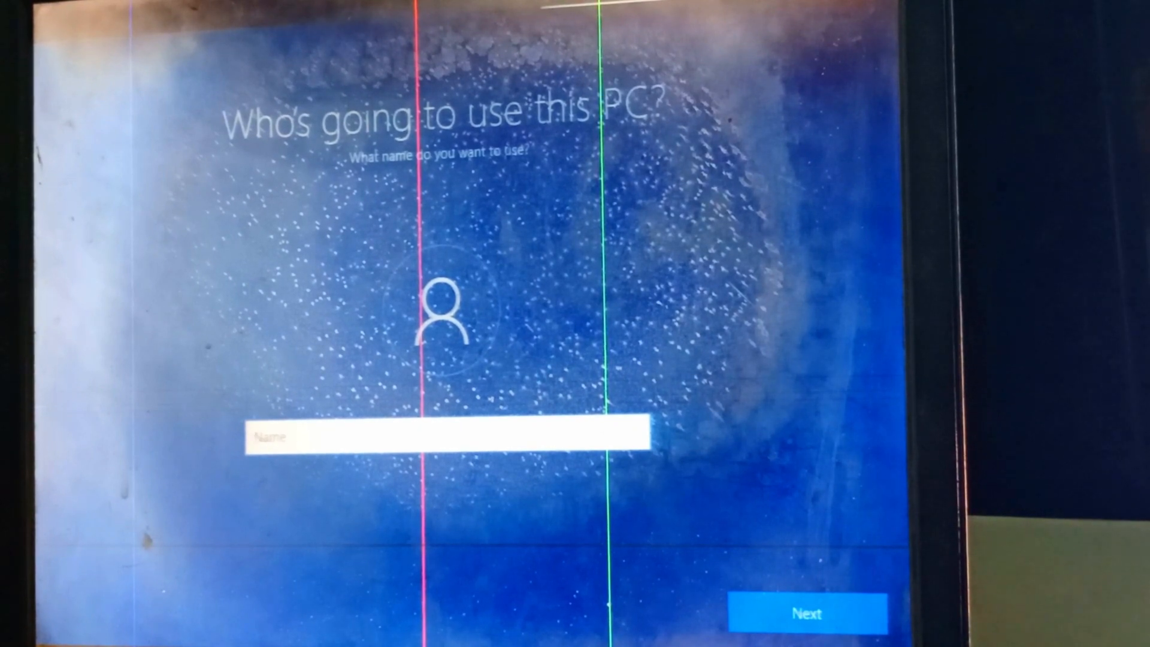
Step: Enter 'user' as the account name and continue to the Cortana screen
{"action": "left_click", "coordinate": [293, 434]}
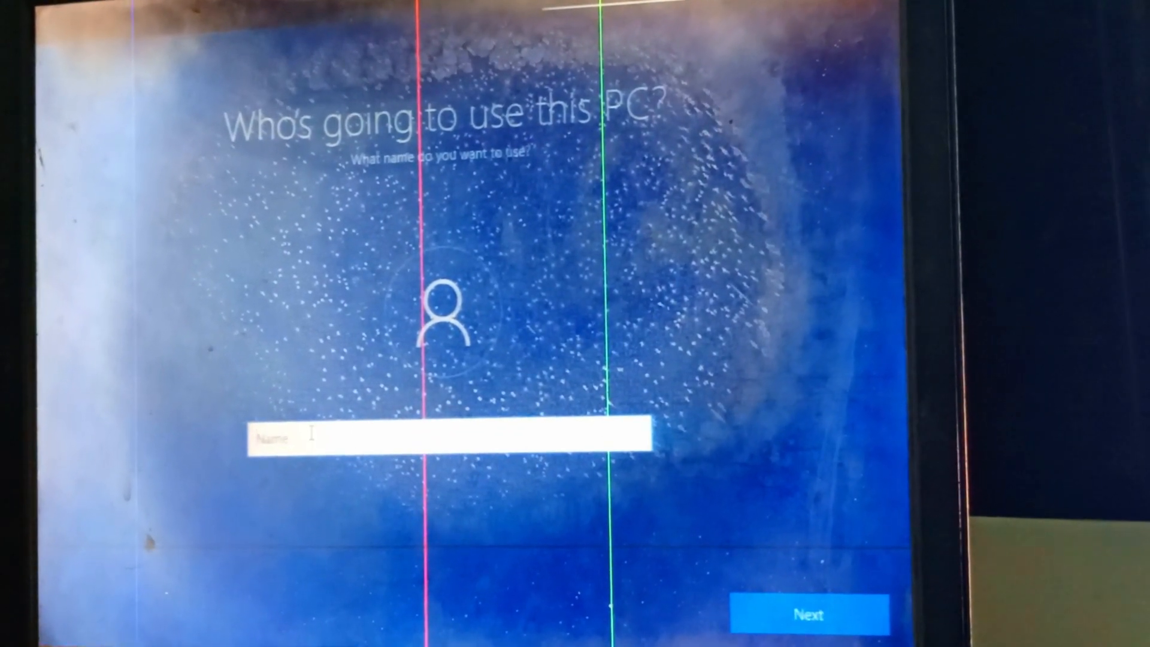
{"action": "type", "text": "user"}
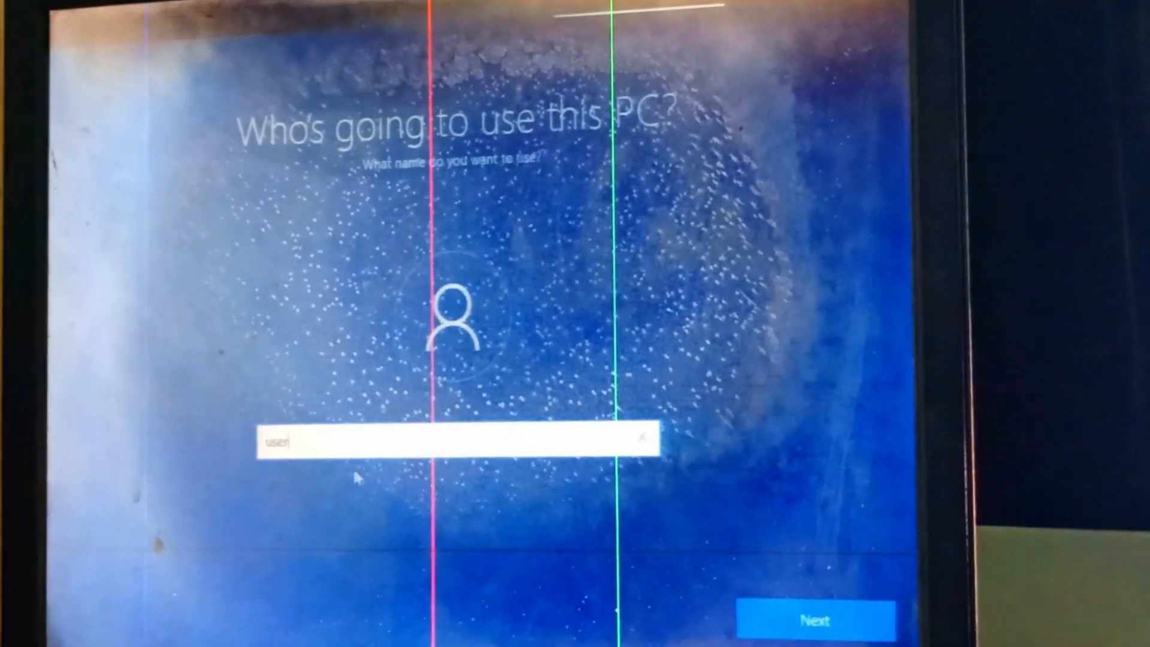
{"action": "left_click", "coordinate": [814, 618]}
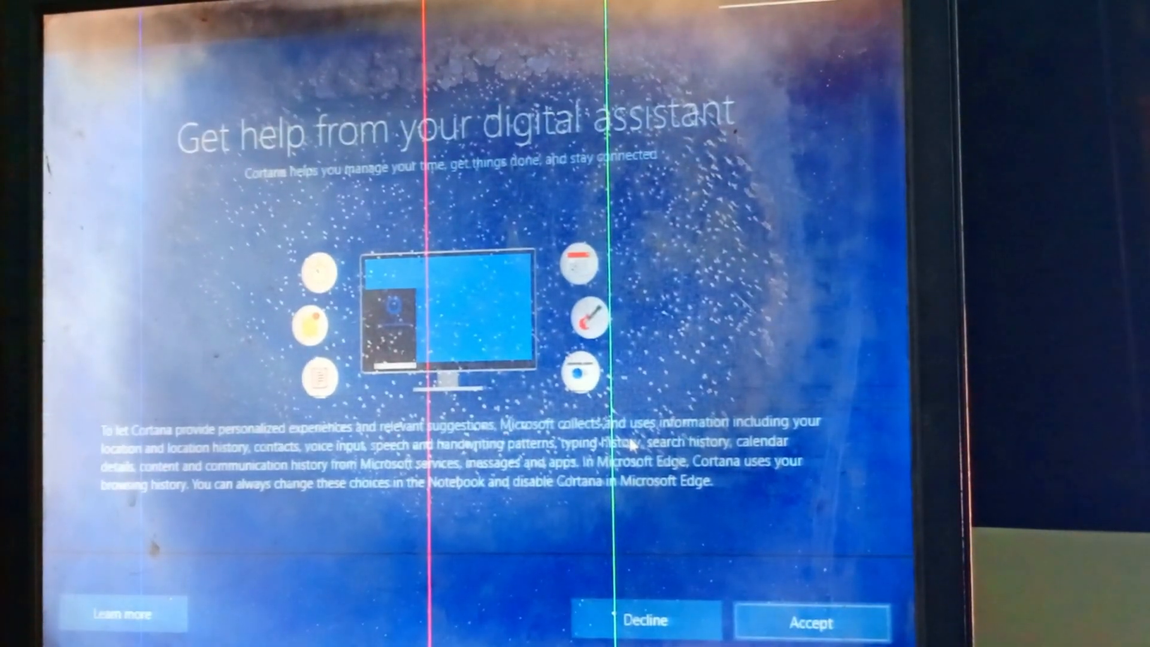